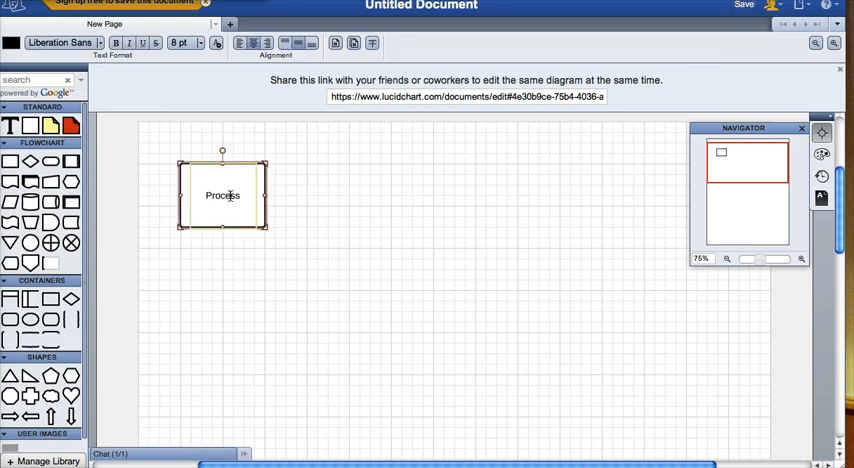
- Label the first process box 'Observe Pedagogical Technologist (PT)'
{"action": "double_click", "coordinate": [222, 196]}
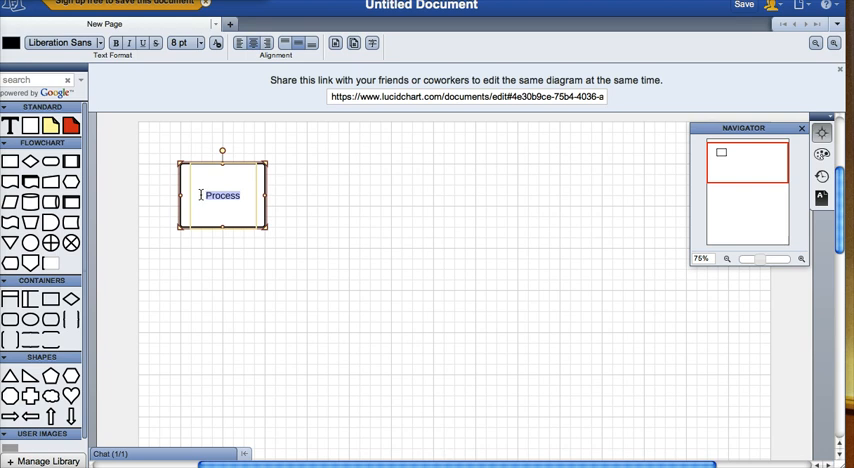
{"action": "type", "text": "Observe Pet"}
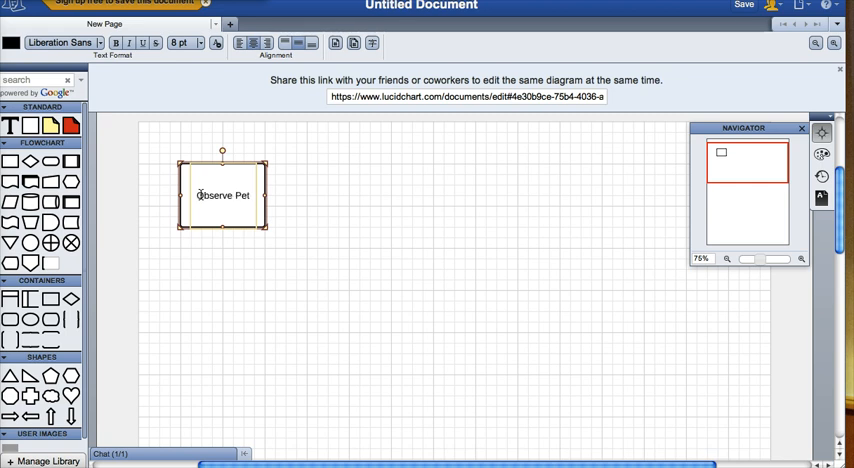
{"action": "type", "text": "Pedagogical"}
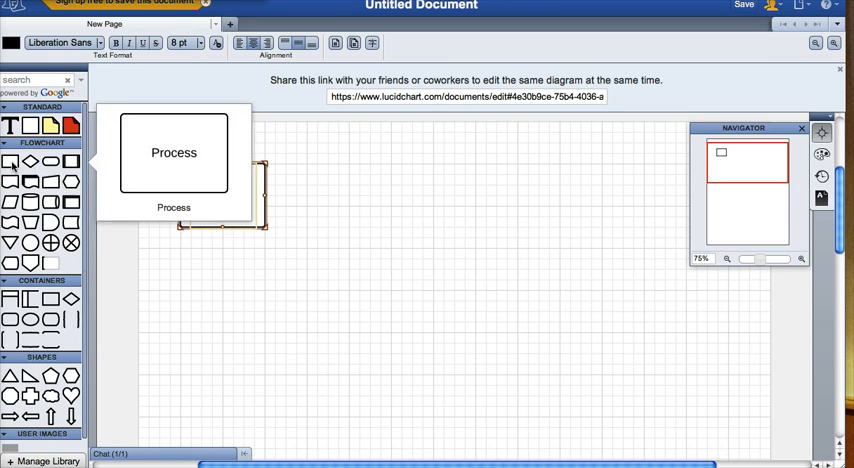
{"action": "mouse_move", "coordinate": [18, 166]}
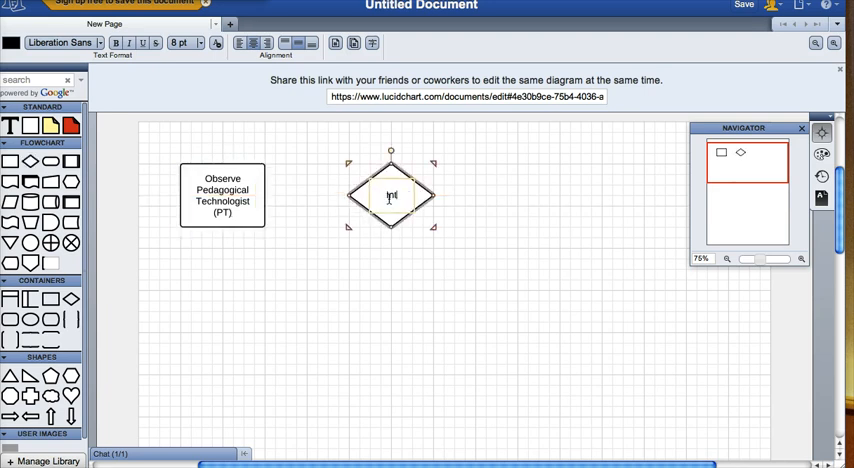
- Label the decision diamond 'Interview PT' and select the observe box for copying
{"action": "type", "text": "Interview PT"}
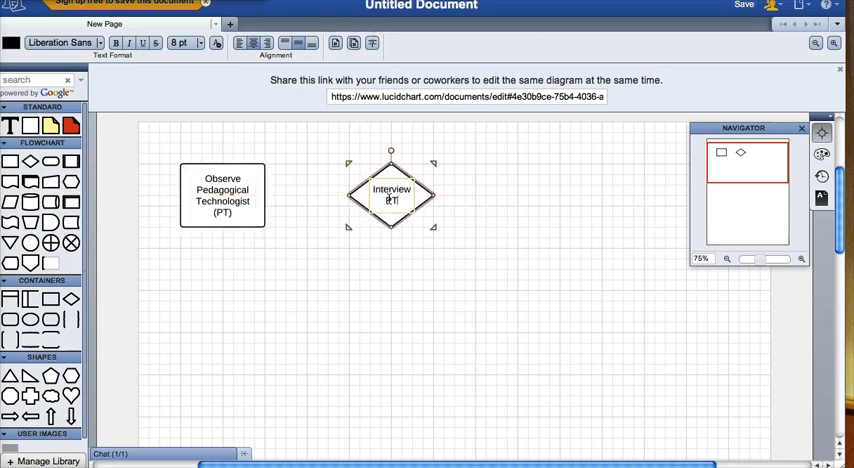
{"action": "left_click", "coordinate": [108, 212]}
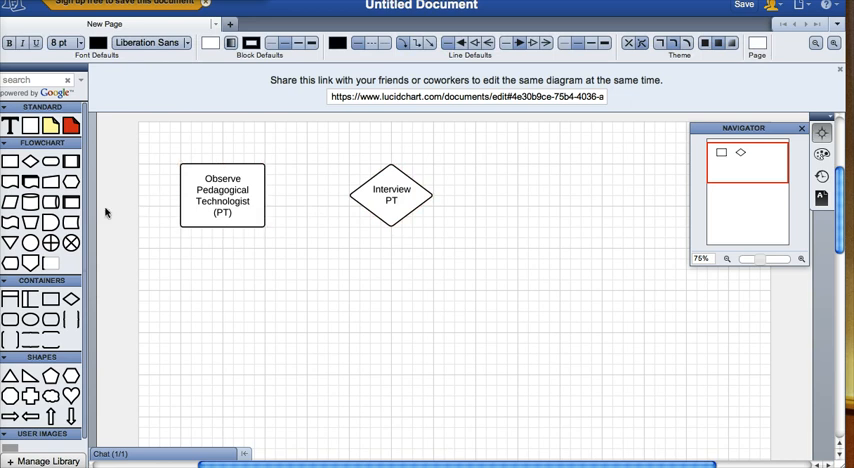
{"action": "mouse_move", "coordinate": [234, 260]}
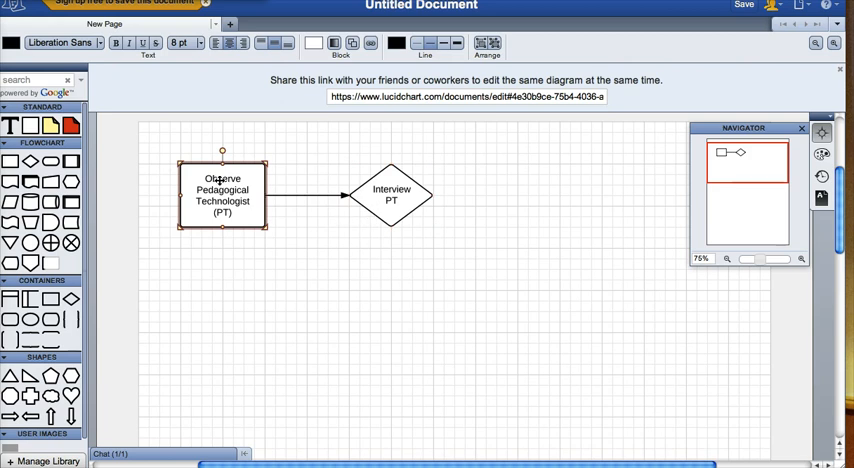
{"action": "left_click", "coordinate": [392, 192]}
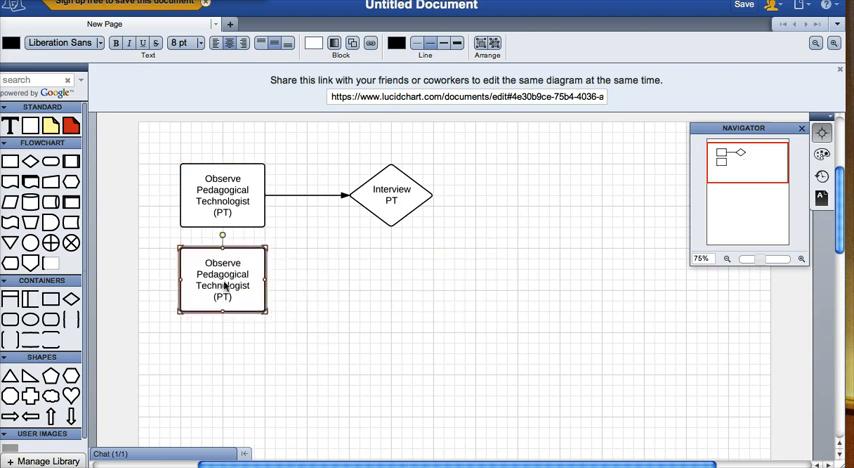
- Link Interview PT to the copied observe box with a 'Next cycle' arrow
{"action": "left_click", "coordinate": [392, 194]}
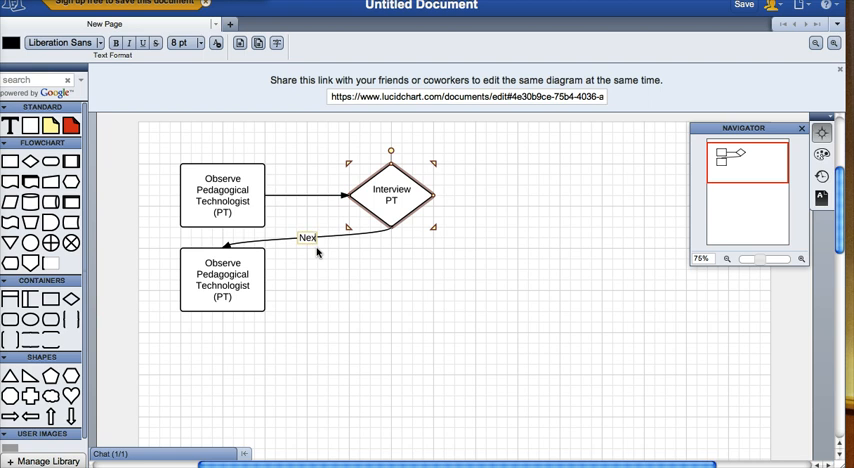
{"action": "type", "text": "Next cycle"}
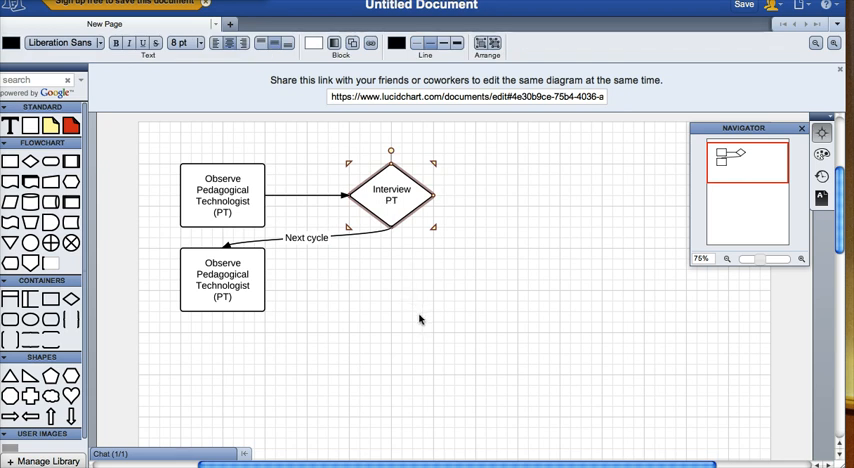
- Connect the lower observe box to a second Interview PT diamond aligned on its row
{"action": "left_click_drag", "start_coordinate": [390, 196], "coordinate": [466, 290]}
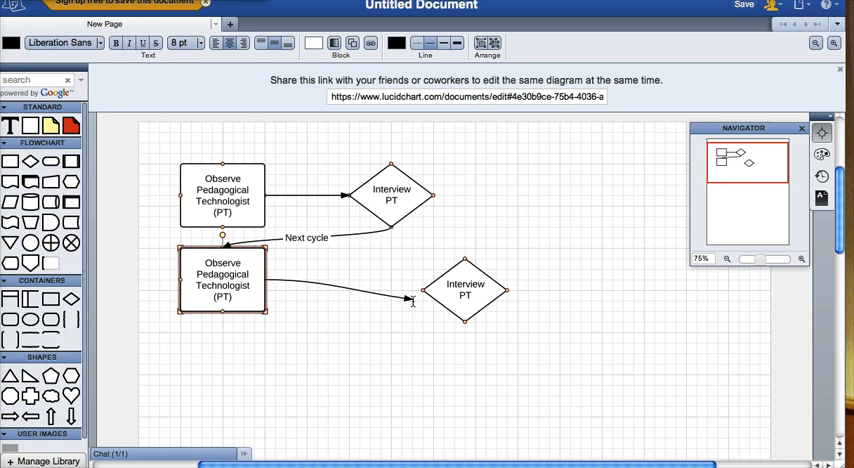
{"action": "left_click", "coordinate": [466, 292]}
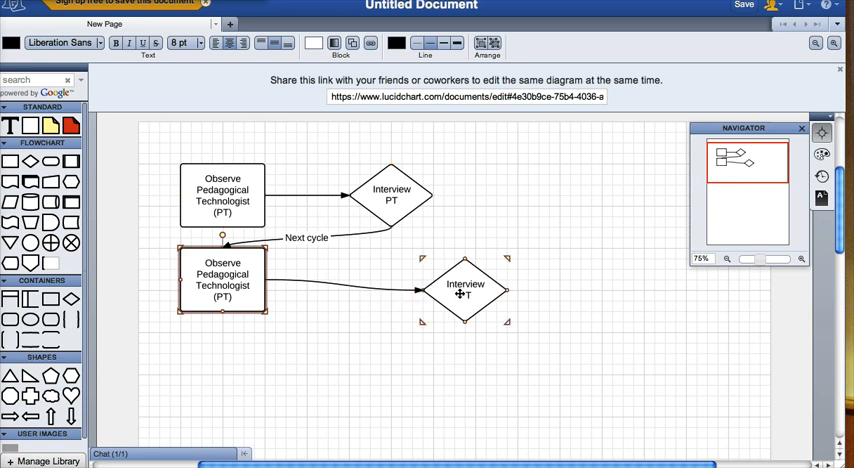
{"action": "left_click_drag", "start_coordinate": [466, 290], "coordinate": [520, 280]}
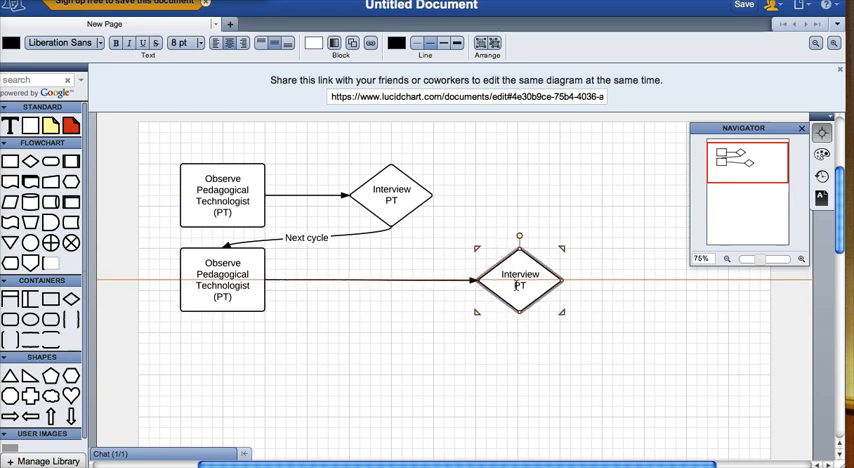
{"action": "left_click_drag", "start_coordinate": [520, 276], "coordinate": [600, 276]}
{"action": "type", "text": "Lesson observation"}
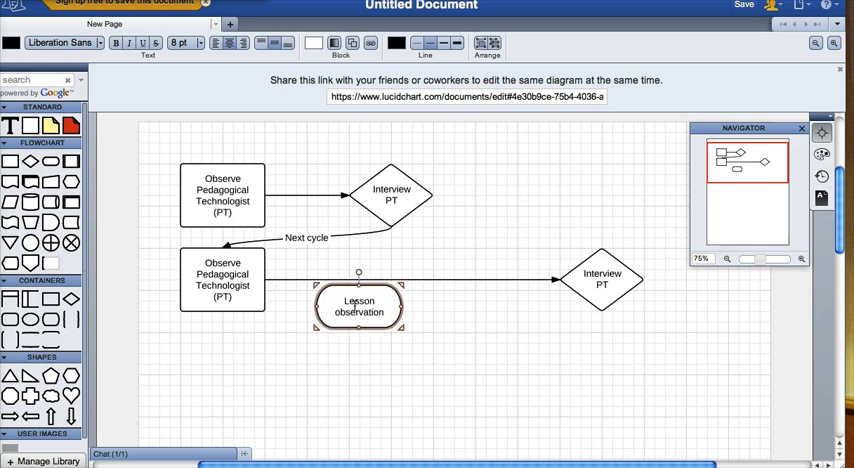
- Place the Lesson observation shape onto the arrow between box and diamond
{"action": "left_click_drag", "start_coordinate": [358, 308], "coordinate": [368, 280]}
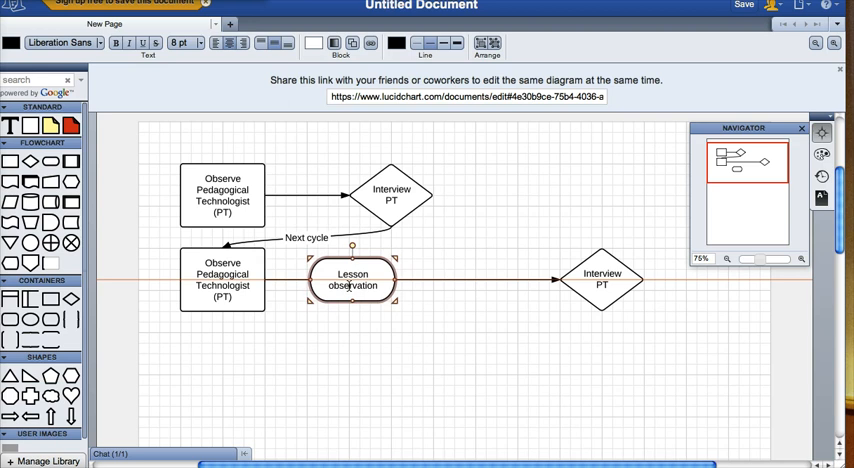
{"action": "left_click", "coordinate": [420, 338]}
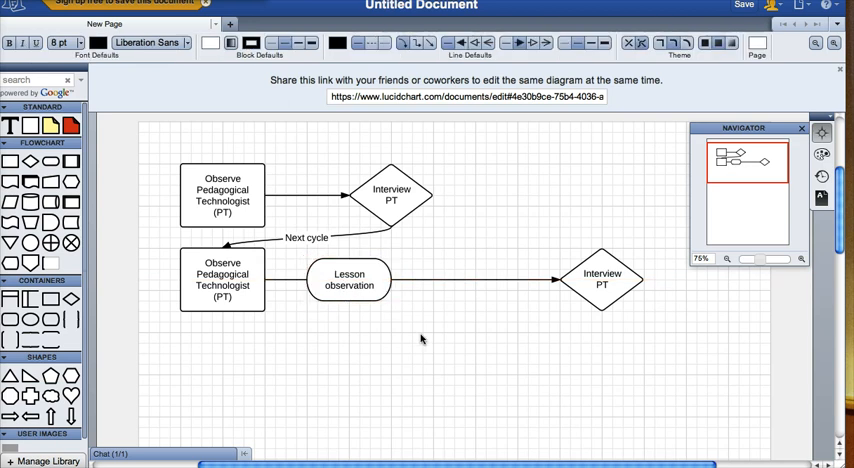
{"action": "mouse_move", "coordinate": [376, 328]}
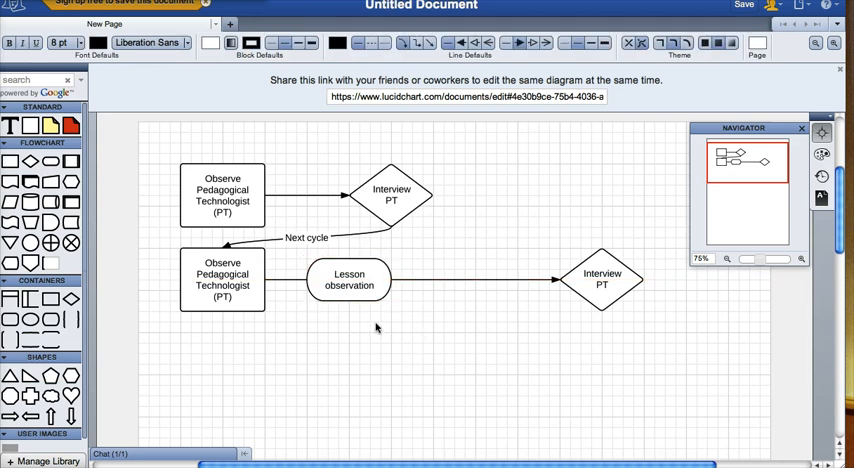
{"action": "mouse_move", "coordinate": [484, 340]}
{"action": "type", "text": "Interview teacher"}
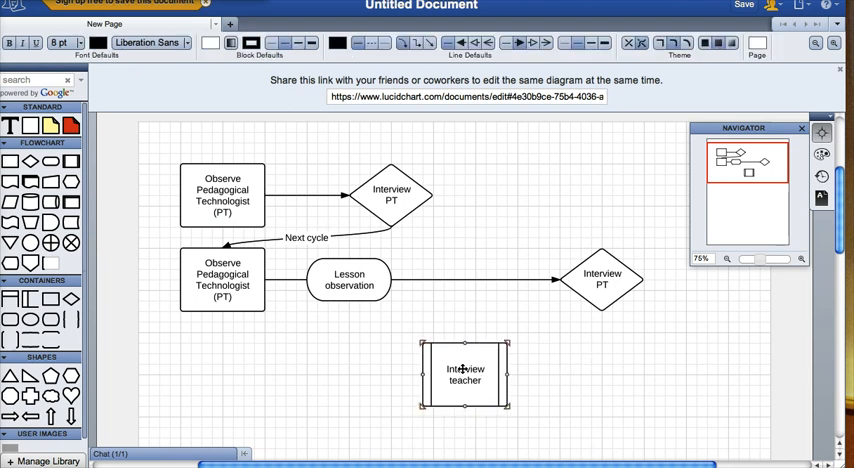
- Place the Interview teacher box on the connector before the second Interview PT
{"action": "left_click_drag", "start_coordinate": [464, 378], "coordinate": [474, 280]}
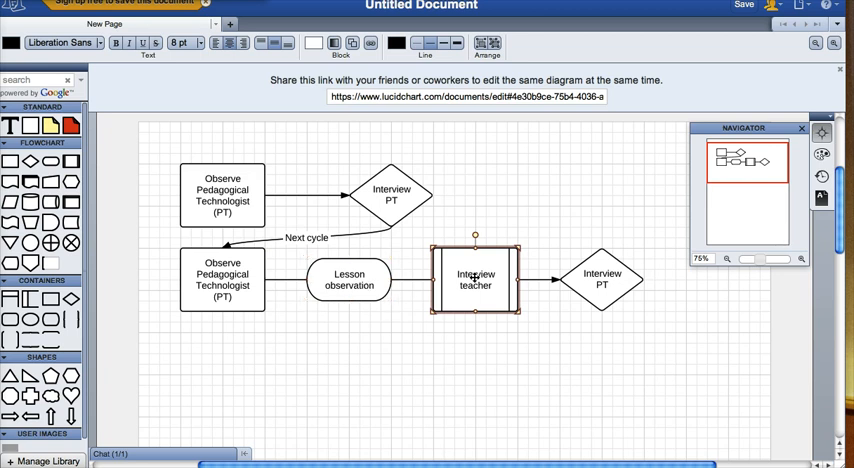
{"action": "left_click", "coordinate": [600, 276]}
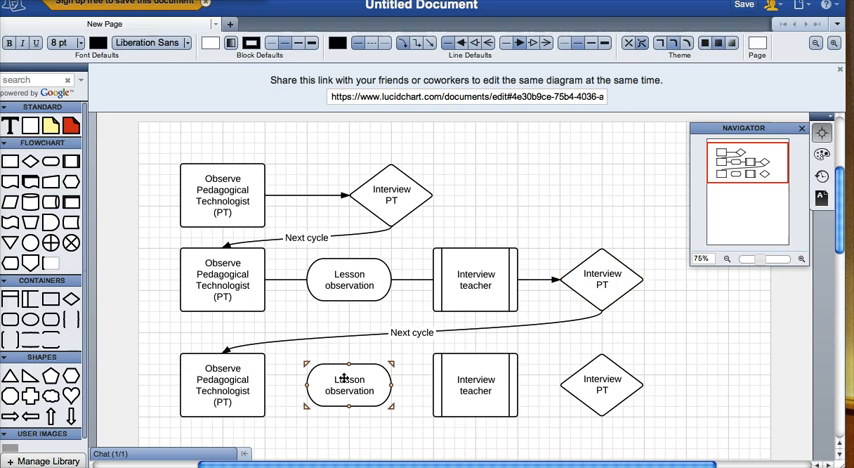
- Select the third row's Interview PT diamond to arrange the duplicated cycle
{"action": "left_click", "coordinate": [602, 384]}
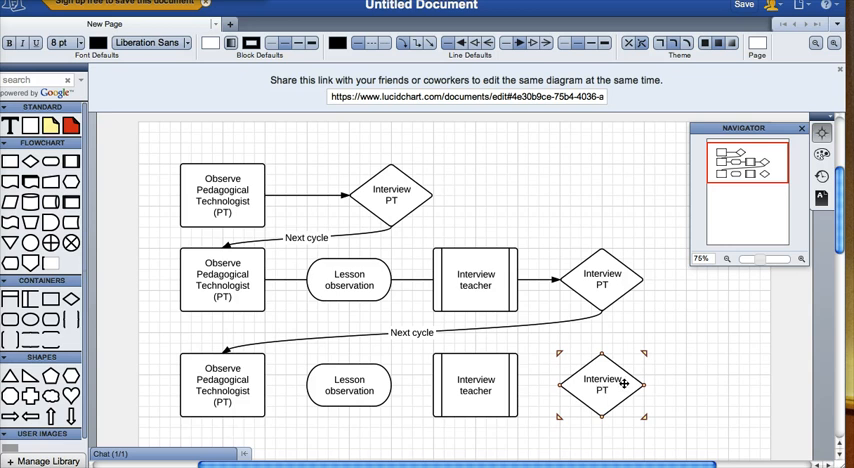
- Shift Interview PT right and add an 'Interview principal' document after Interview teacher
{"action": "scroll", "scroll_direction": "down", "scroll_amount": 3}
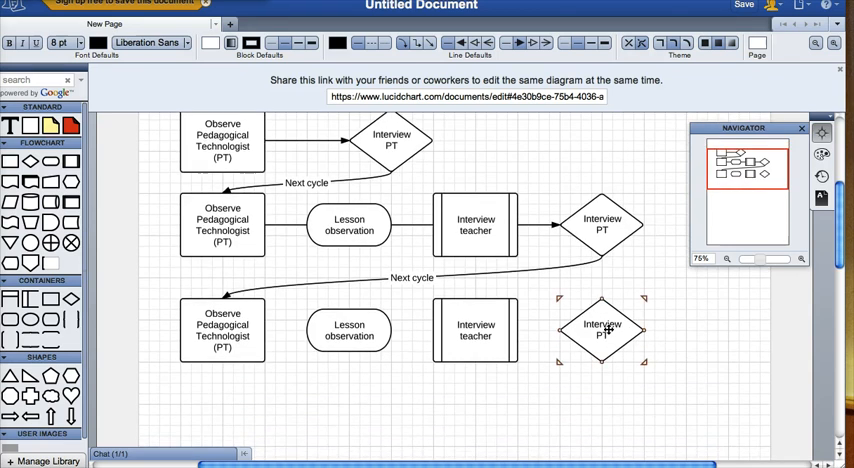
{"action": "left_click_drag", "start_coordinate": [600, 330], "coordinate": [680, 320]}
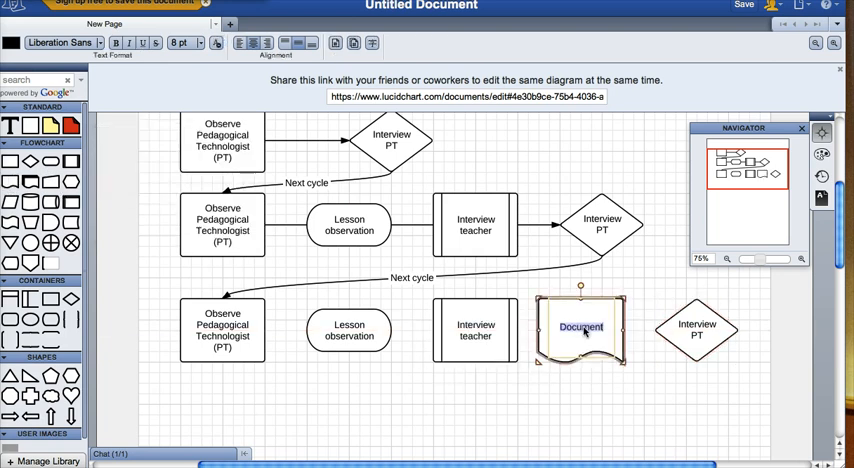
{"action": "type", "text": "Interview principal"}
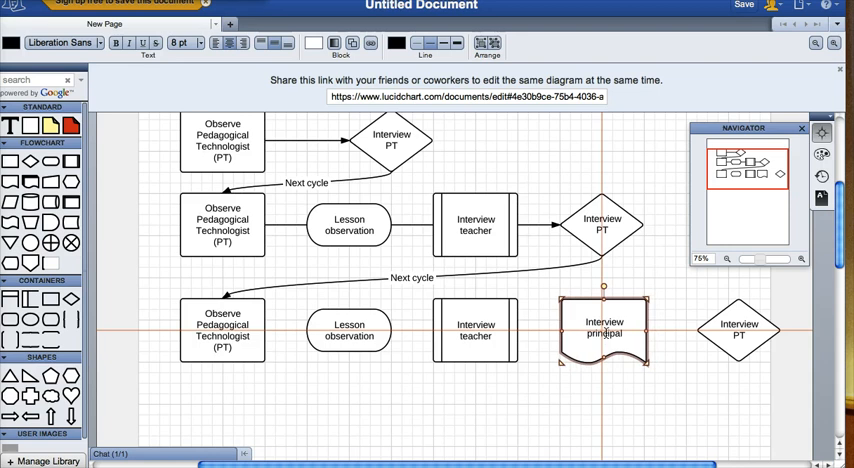
{"action": "left_click", "coordinate": [222, 330]}
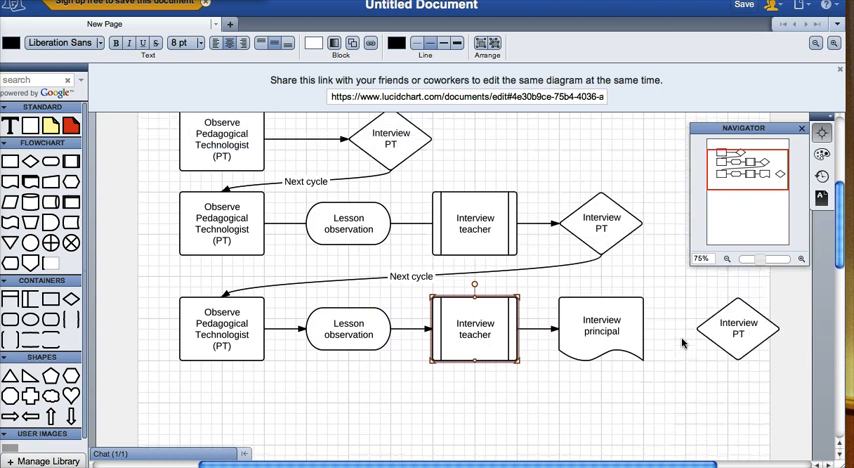
{"action": "left_click", "coordinate": [222, 222]}
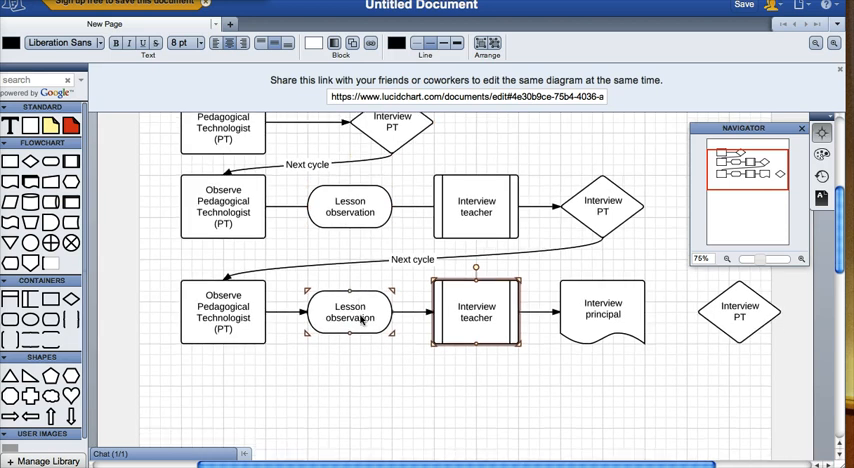
- Draw an arrow from Interview principal down to the fourth row's Lesson observation
{"action": "scroll", "scroll_direction": "down", "scroll_amount": 3}
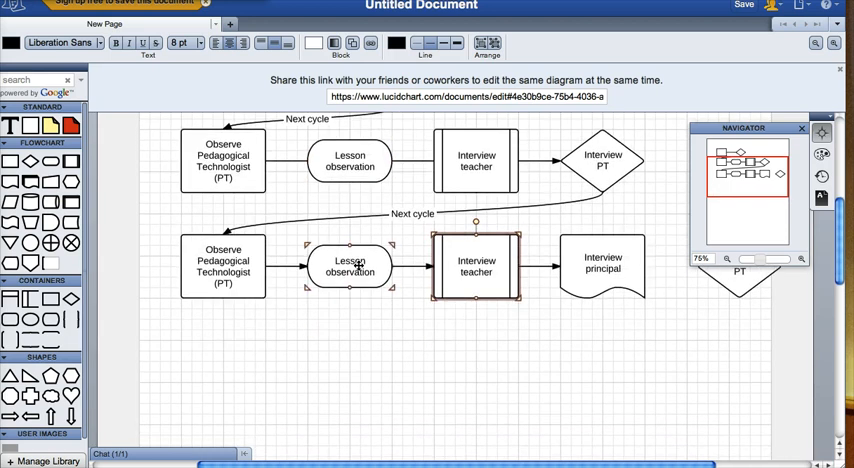
{"action": "left_click", "coordinate": [348, 272]}
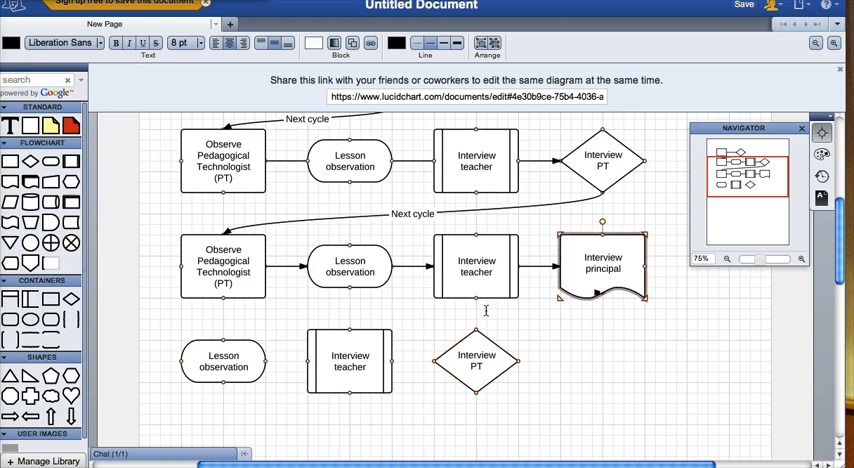
{"action": "left_click_drag", "start_coordinate": [600, 300], "coordinate": [222, 340]}
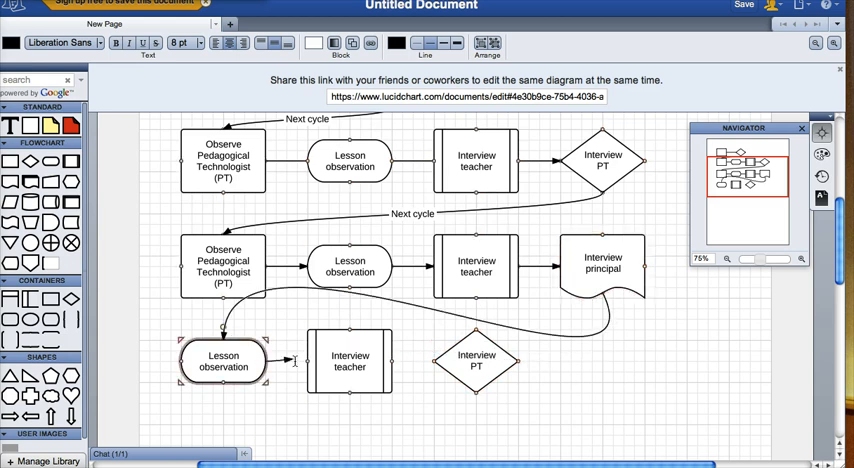
{"action": "left_click", "coordinate": [350, 360]}
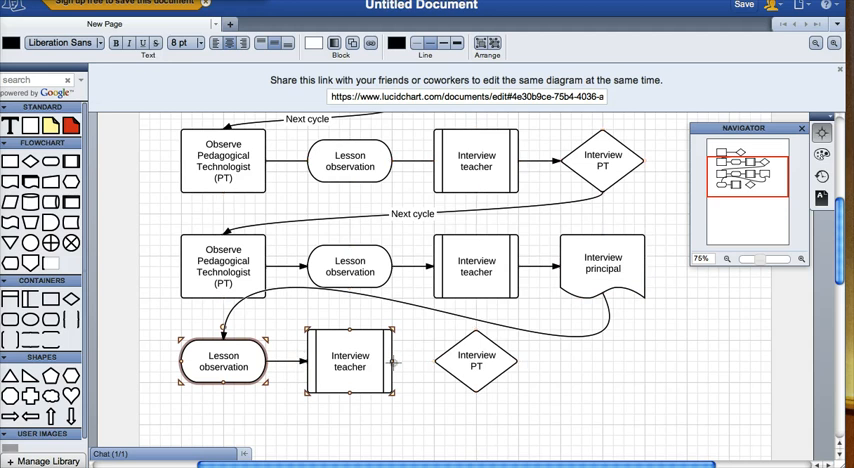
{"action": "left_click", "coordinate": [350, 360]}
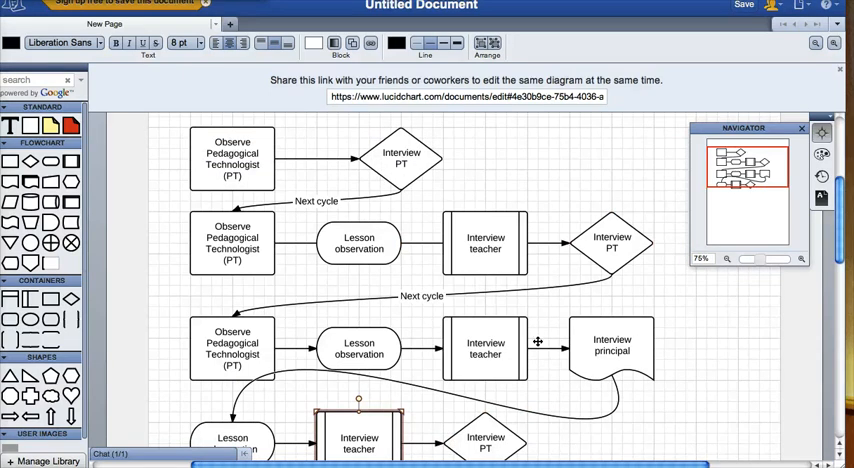
{"action": "left_click", "coordinate": [612, 244]}
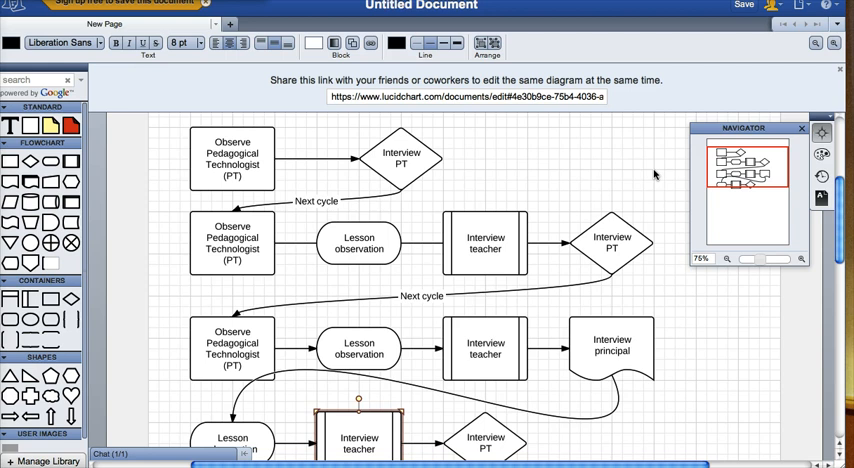
{"action": "left_click", "coordinate": [232, 158]}
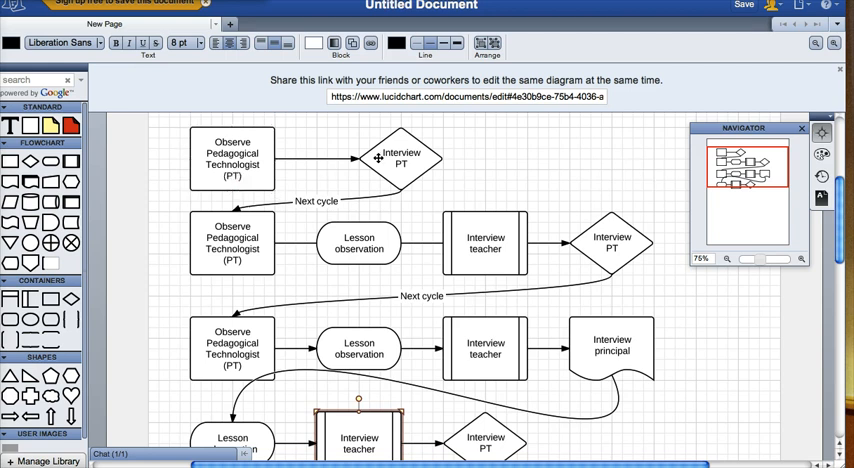
{"action": "left_click", "coordinate": [400, 160]}
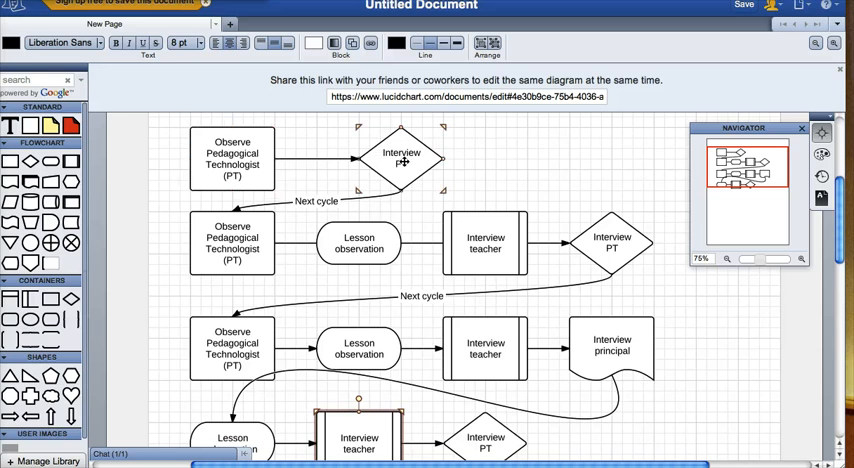
{"action": "left_click", "coordinate": [232, 242]}
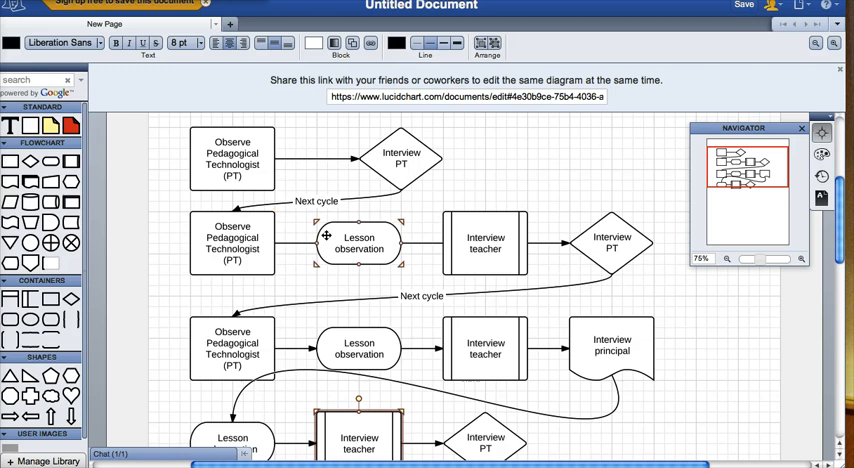
{"action": "left_click", "coordinate": [612, 240]}
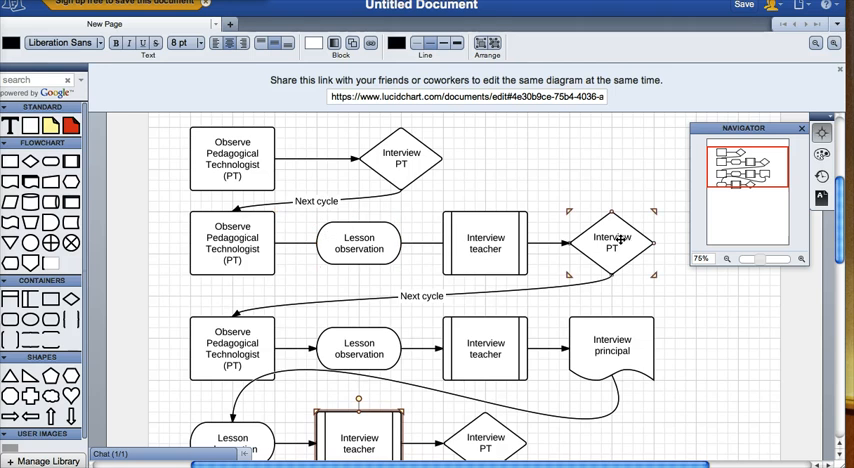
{"action": "scroll", "scroll_direction": "down", "scroll_amount": 3}
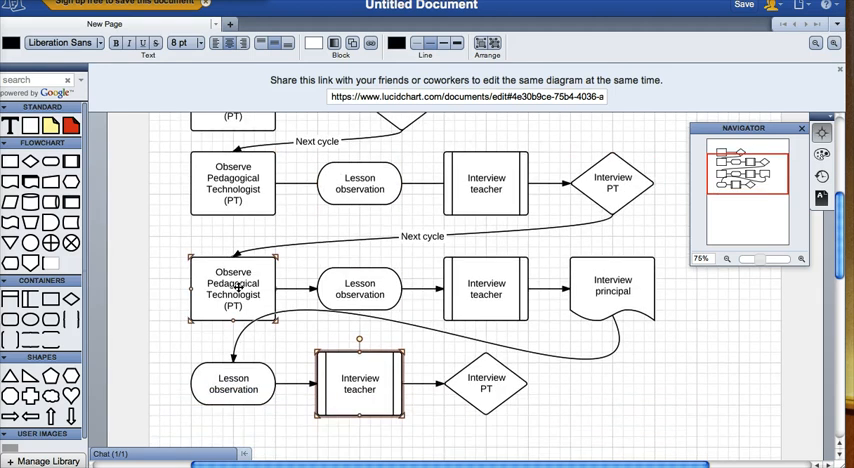
{"action": "left_click", "coordinate": [484, 290]}
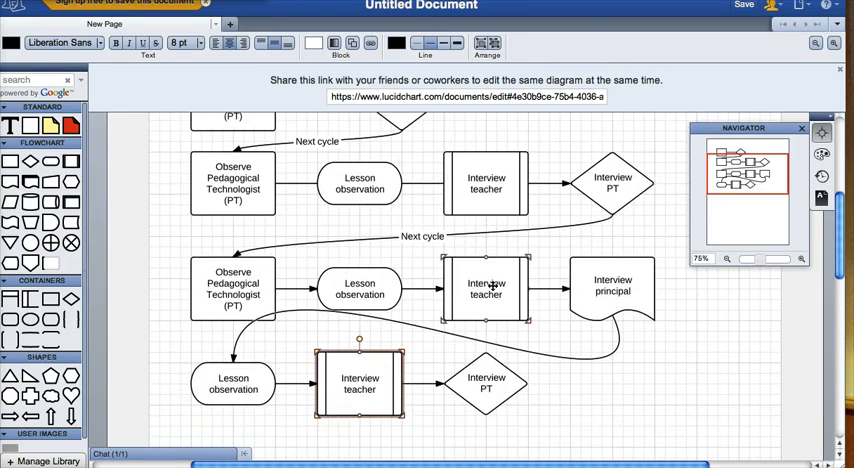
{"action": "left_click", "coordinate": [360, 384]}
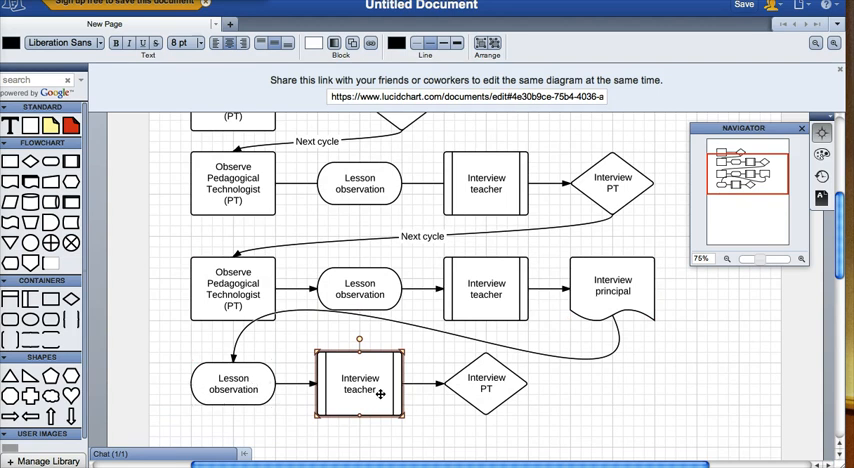